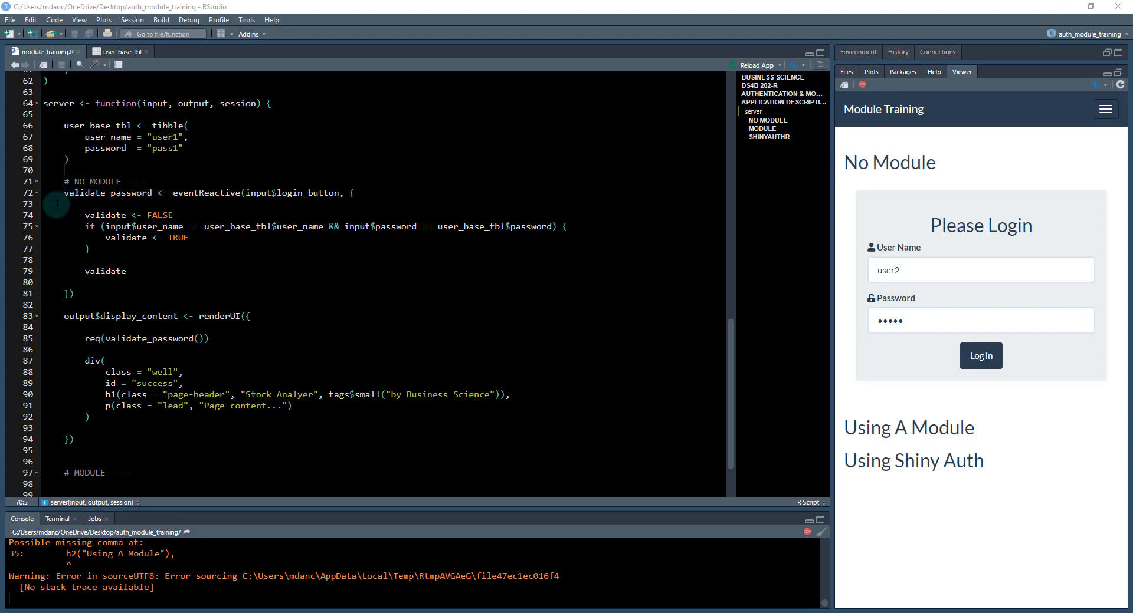
mouse_move(978, 181)
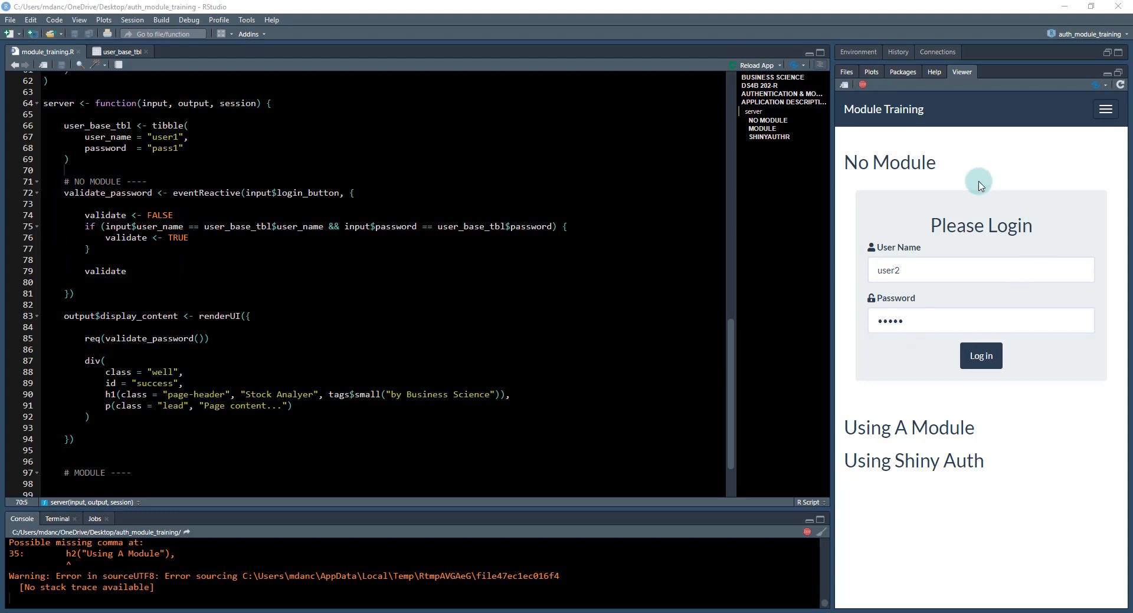
mouse_move(748, 333)
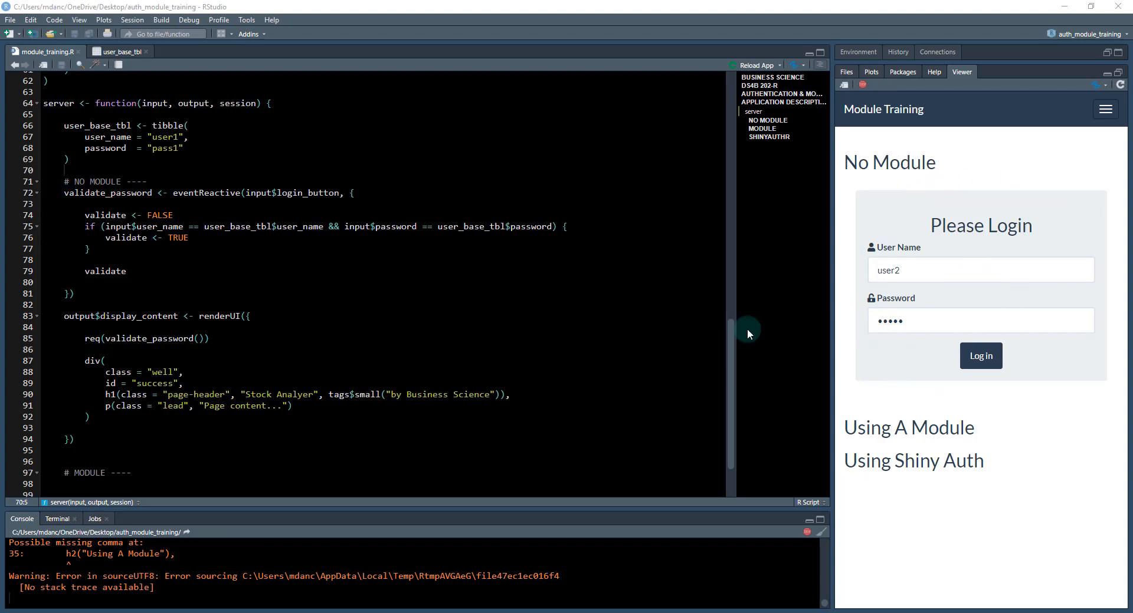
mouse_move(164, 296)
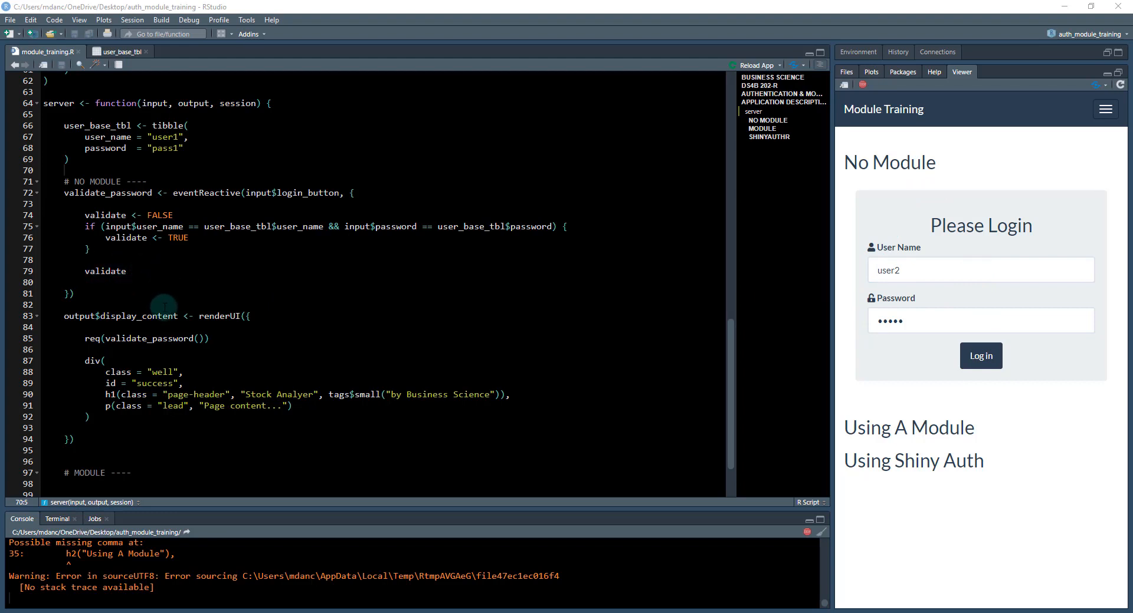
mouse_move(368, 455)
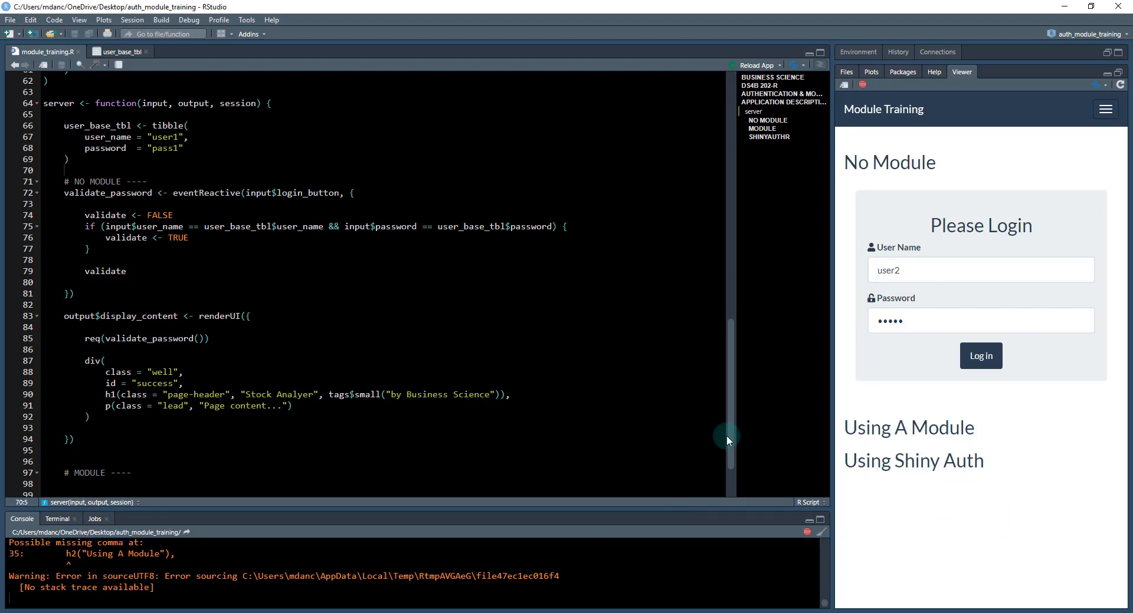
mouse_move(917, 235)
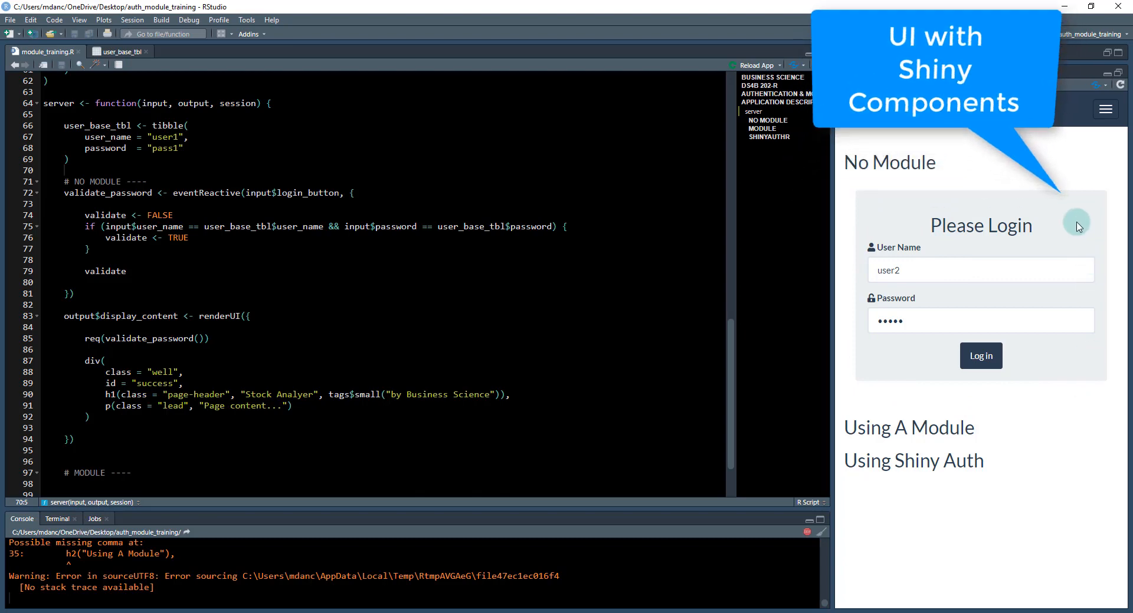
mouse_move(905, 208)
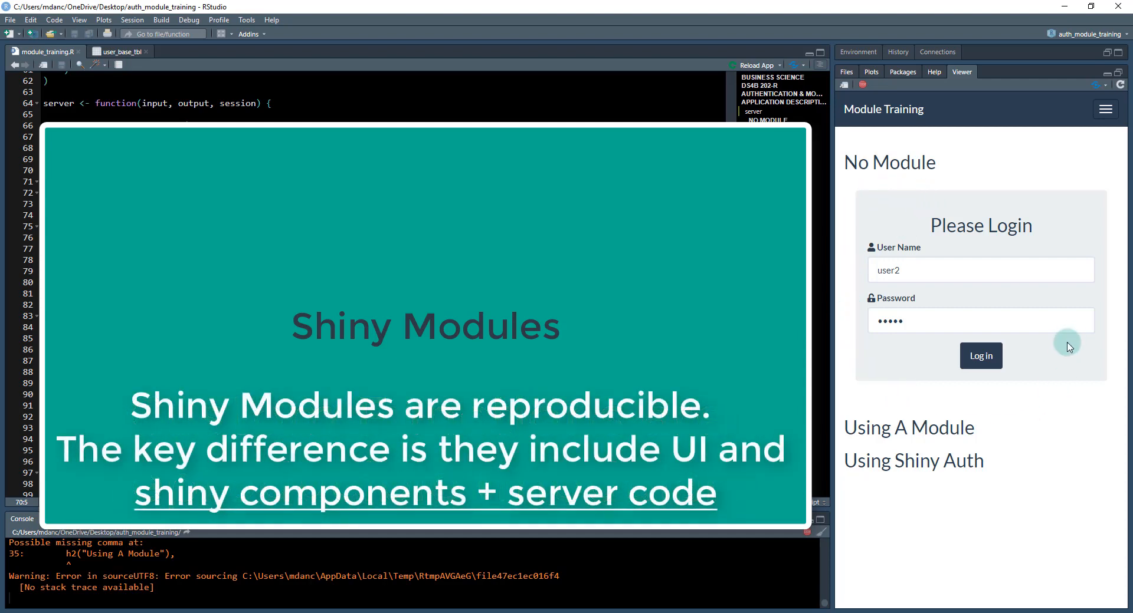
mouse_move(966, 209)
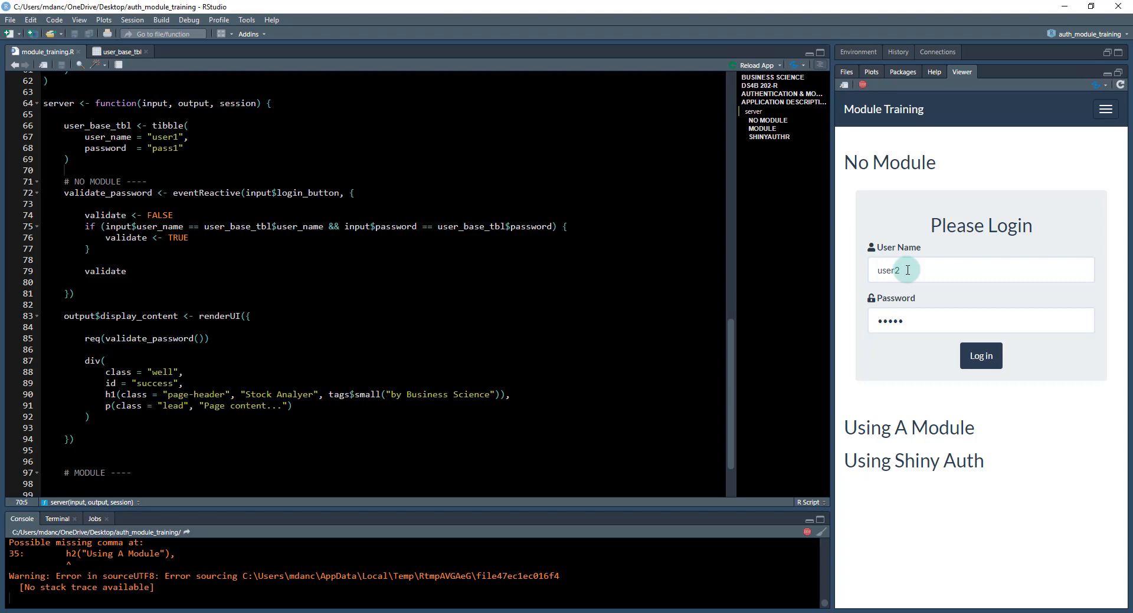
mouse_move(872, 383)
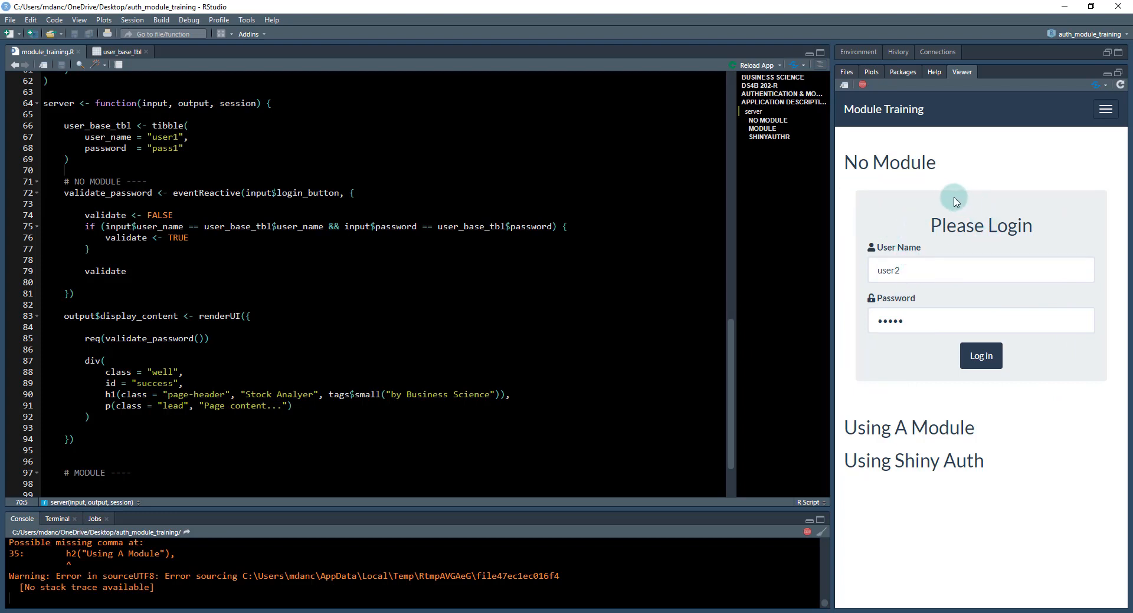
mouse_move(950, 208)
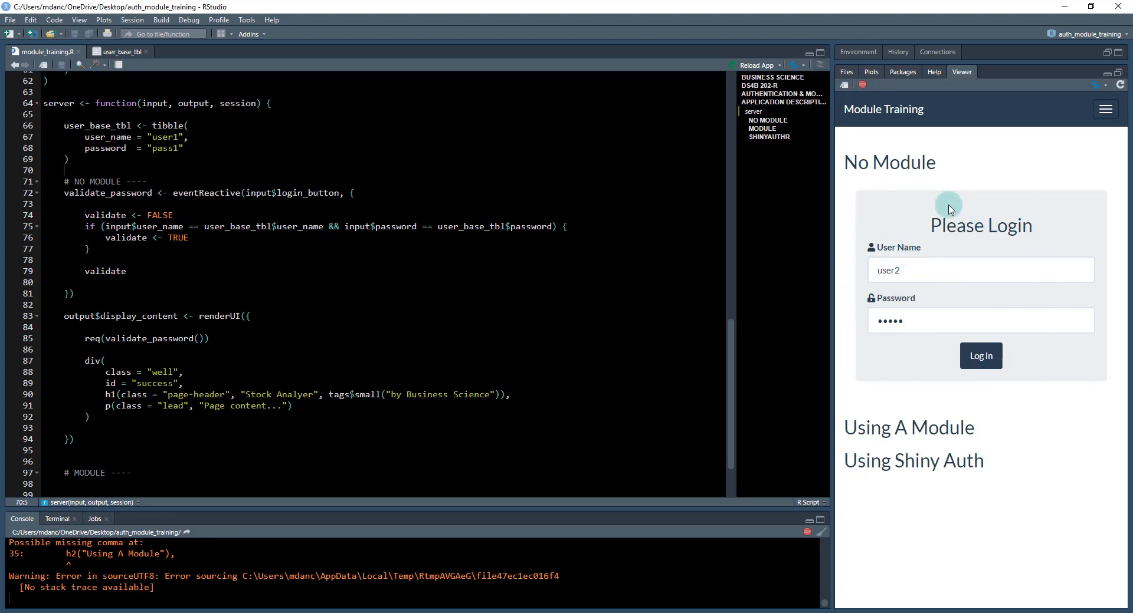
mouse_move(142, 170)
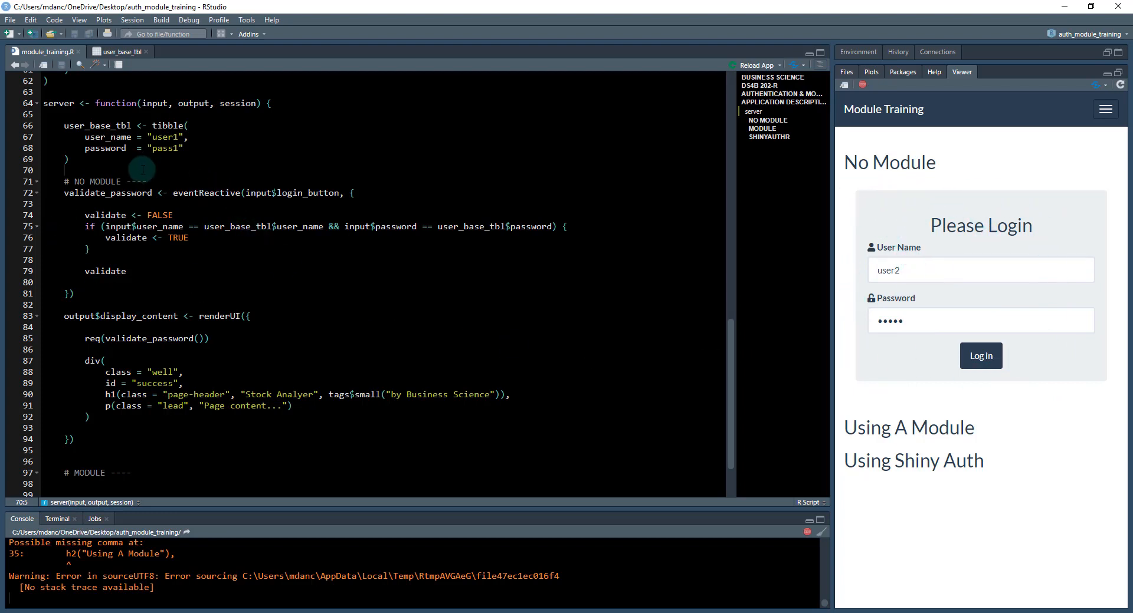